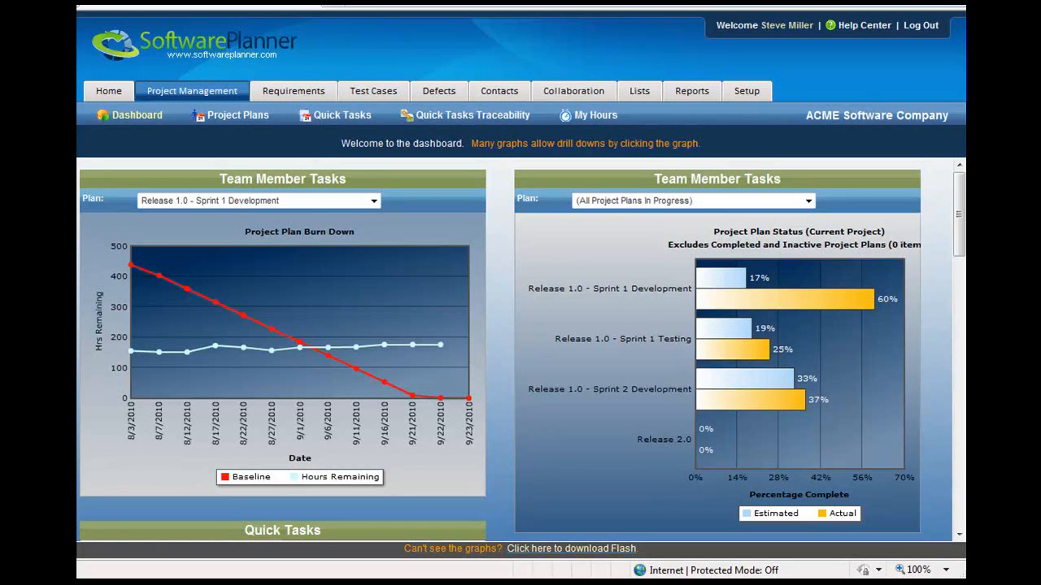
mouse_move(223, 73)
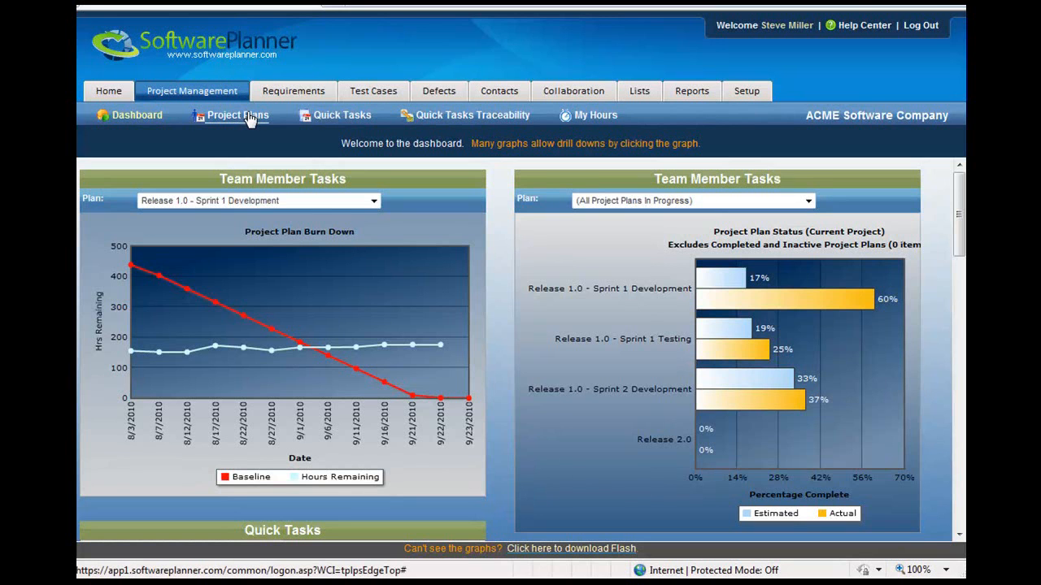
Step: Open the Release 1.0 - Sprint 1 Development plan from Software Planner's Project Plans list
left_click(238, 115)
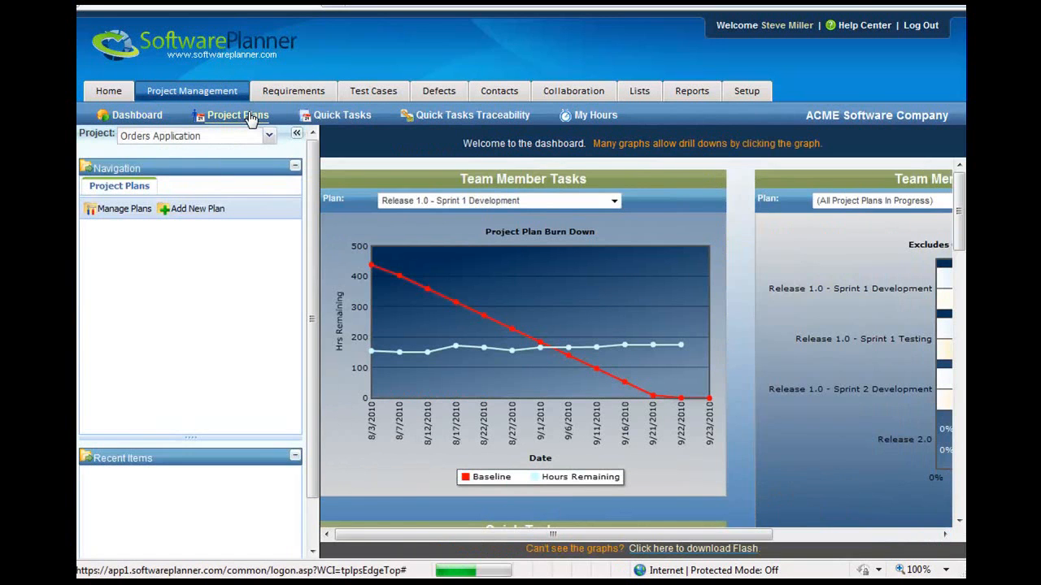
left_click(237, 115)
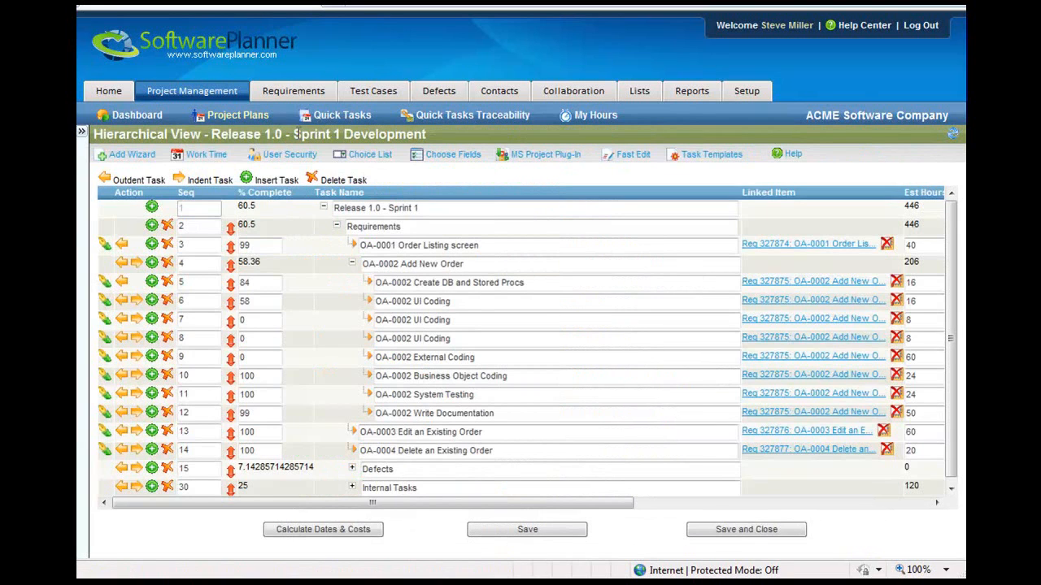
mouse_move(496, 191)
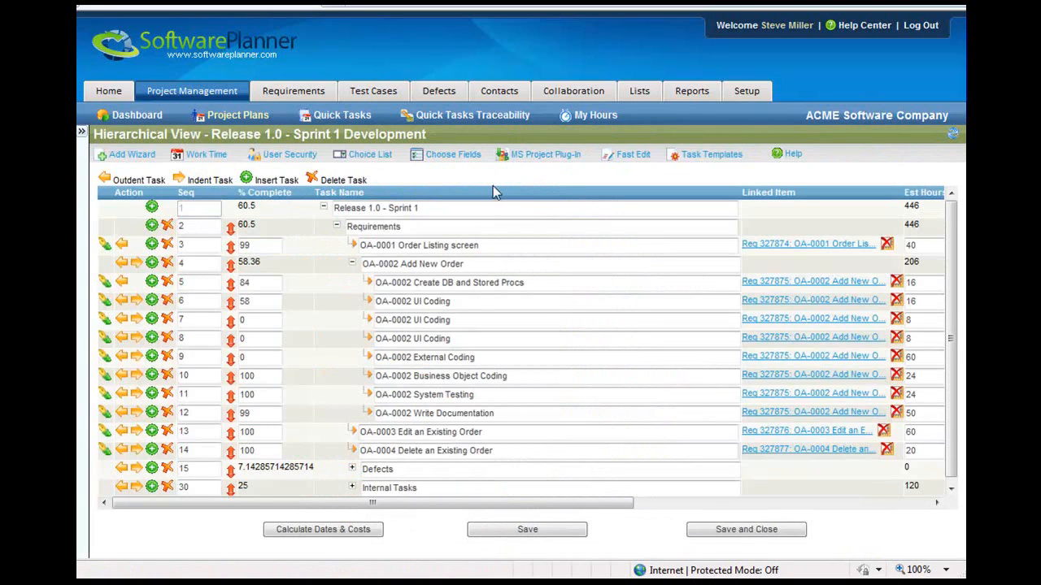
mouse_move(545, 154)
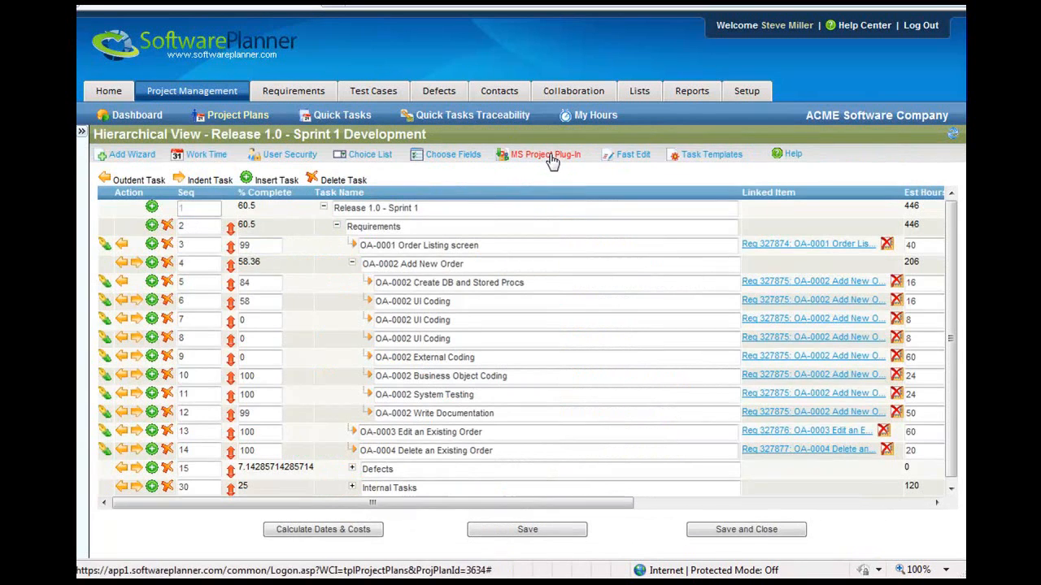
left_click(545, 154)
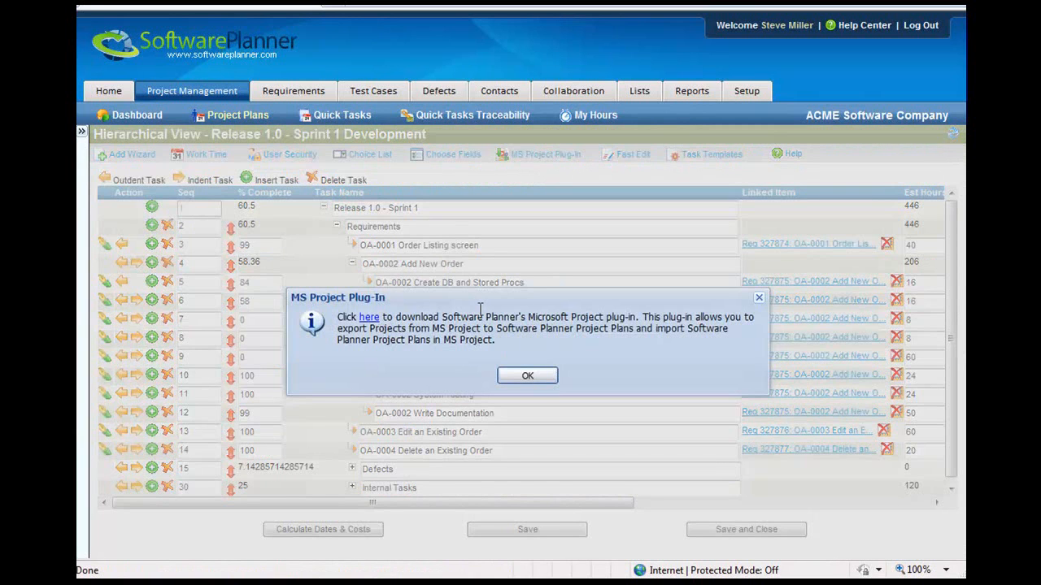
mouse_move(368, 317)
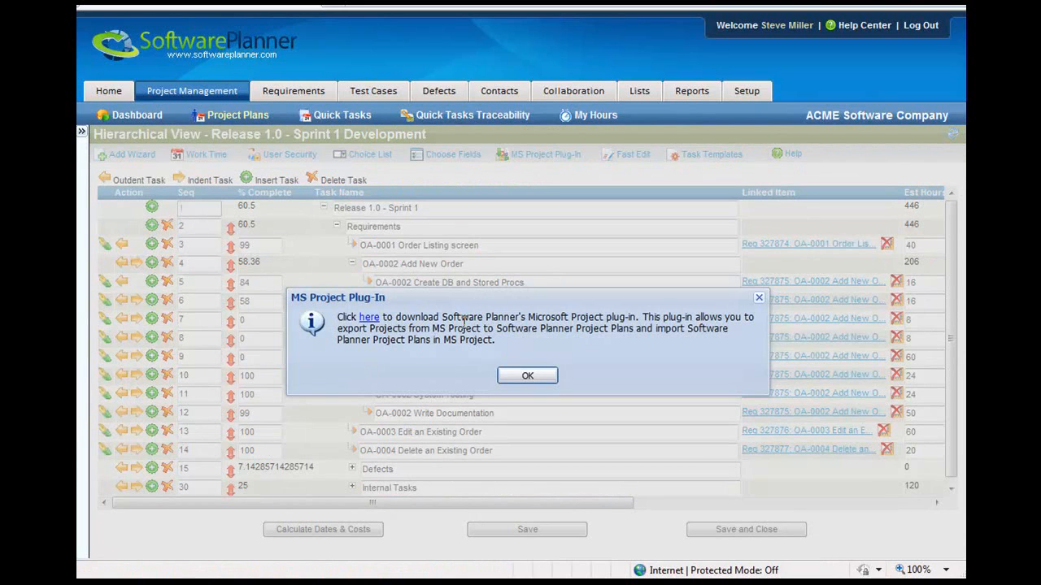
left_click(527, 374)
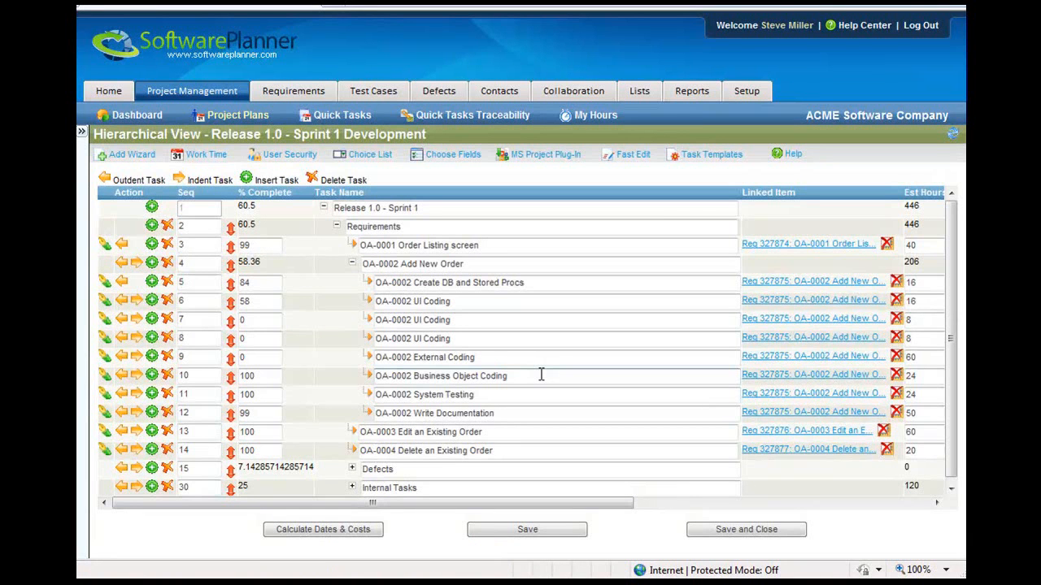
mouse_move(545, 373)
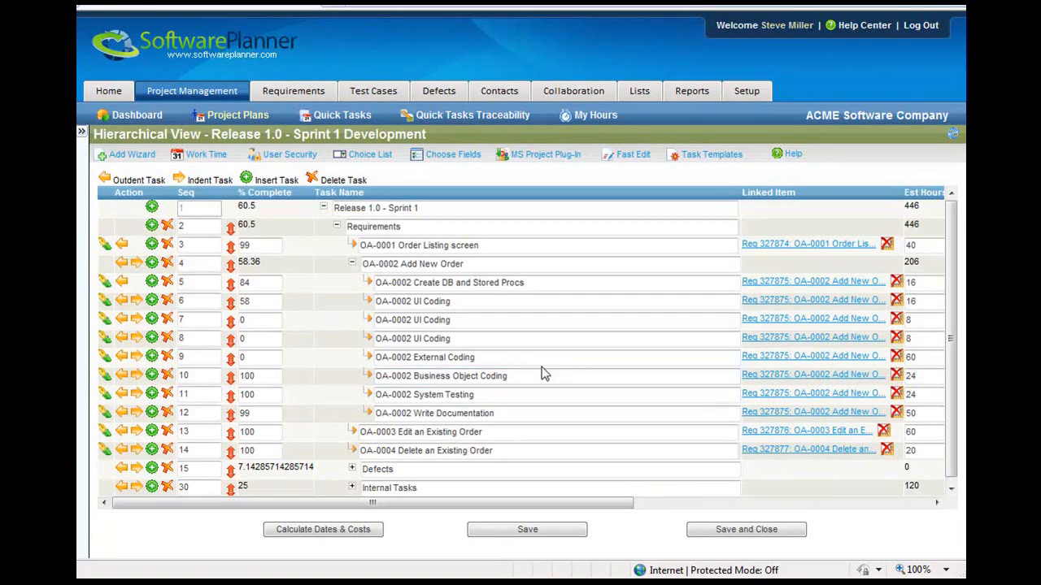
Step: Switch to the empty Microsoft Project file and open the Software Planner add-in menu
left_click(545, 154)
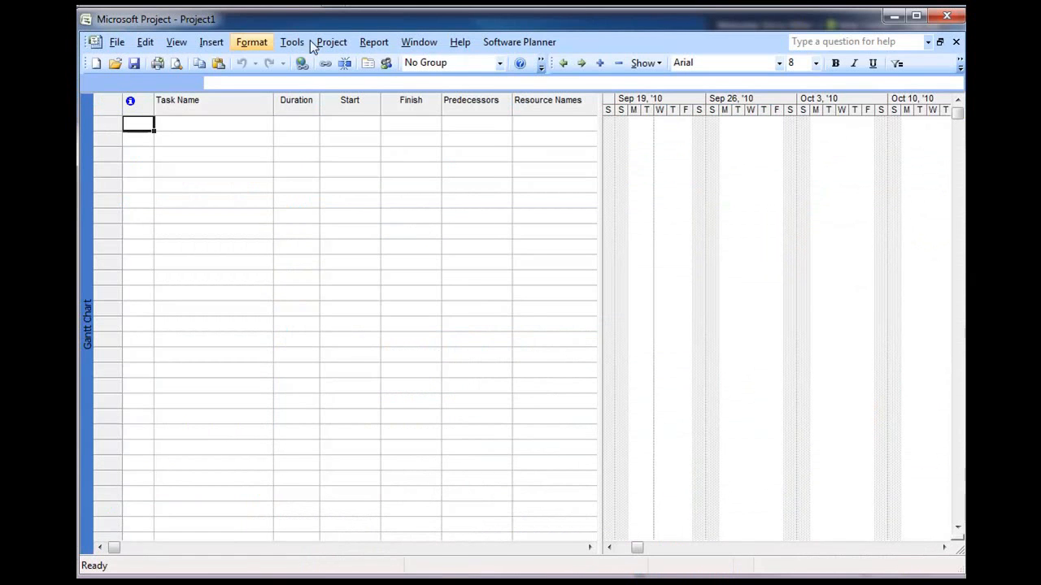
left_click(519, 41)
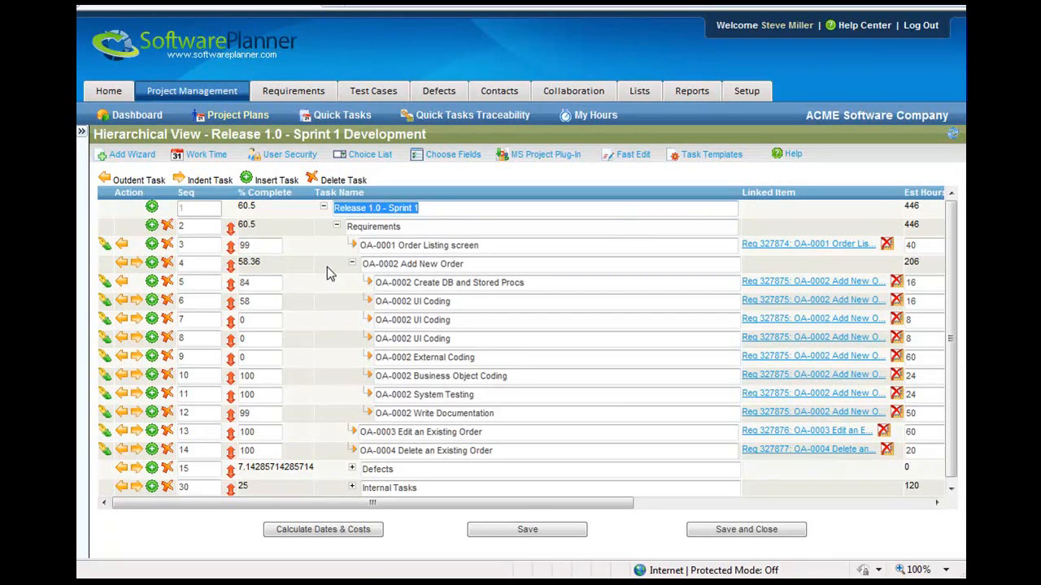
left_click(545, 154)
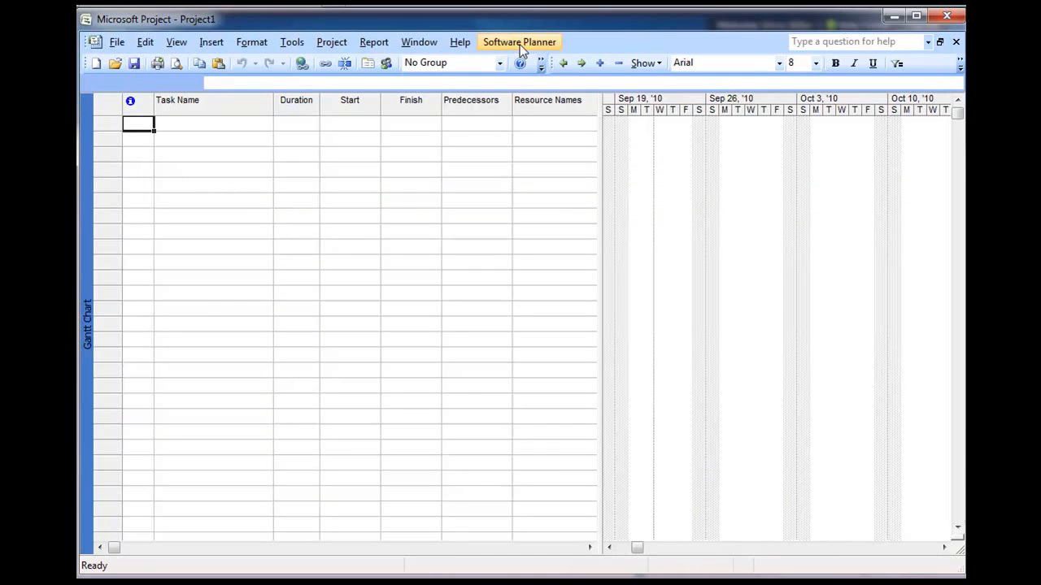
left_click(520, 42)
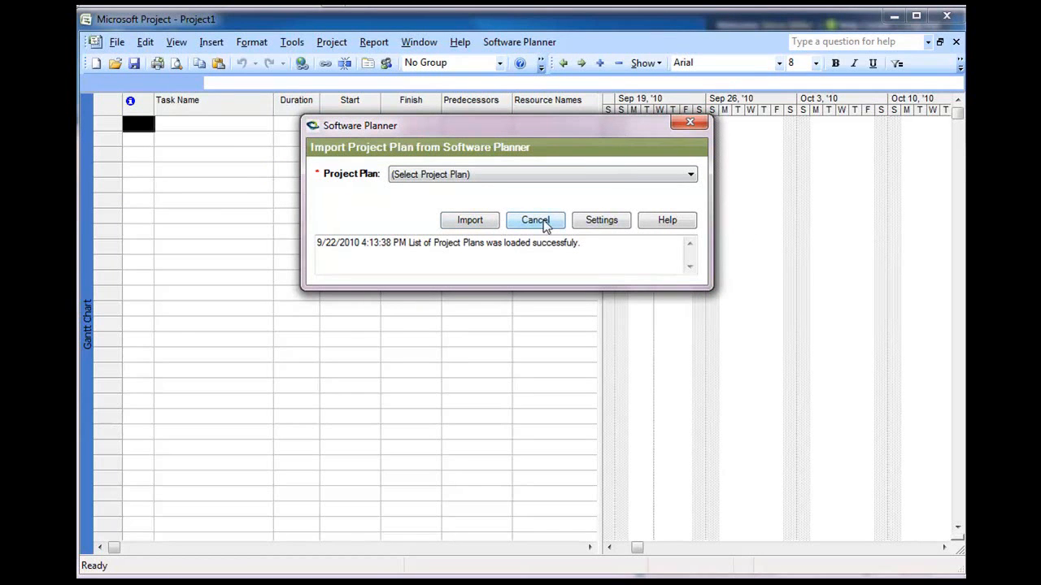
Step: Load the Orders Application project and import its Release 1.0 - Sprint 1 Development plan
left_click(600, 219)
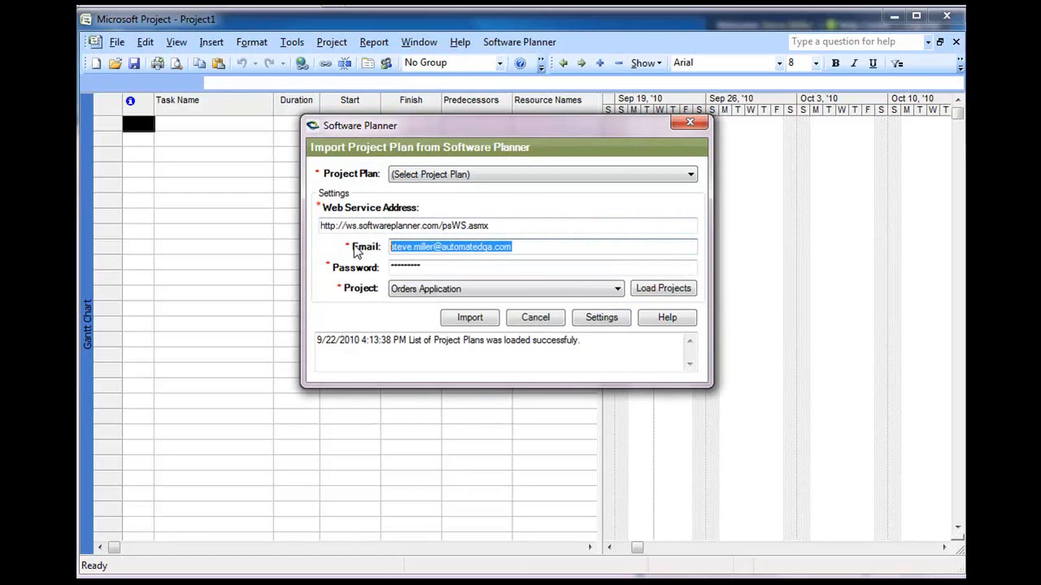
left_click(504, 267)
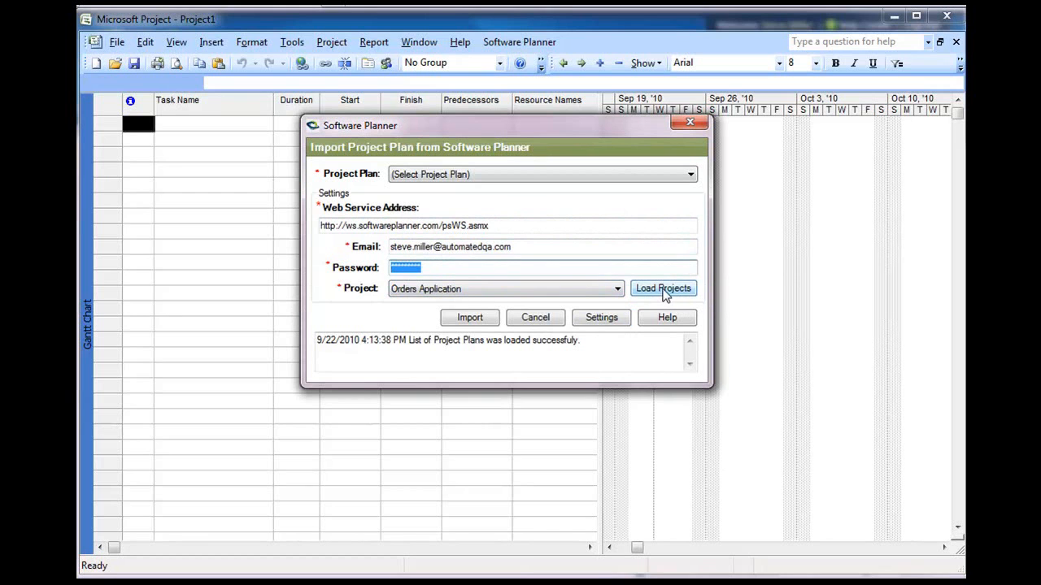
left_click(663, 287)
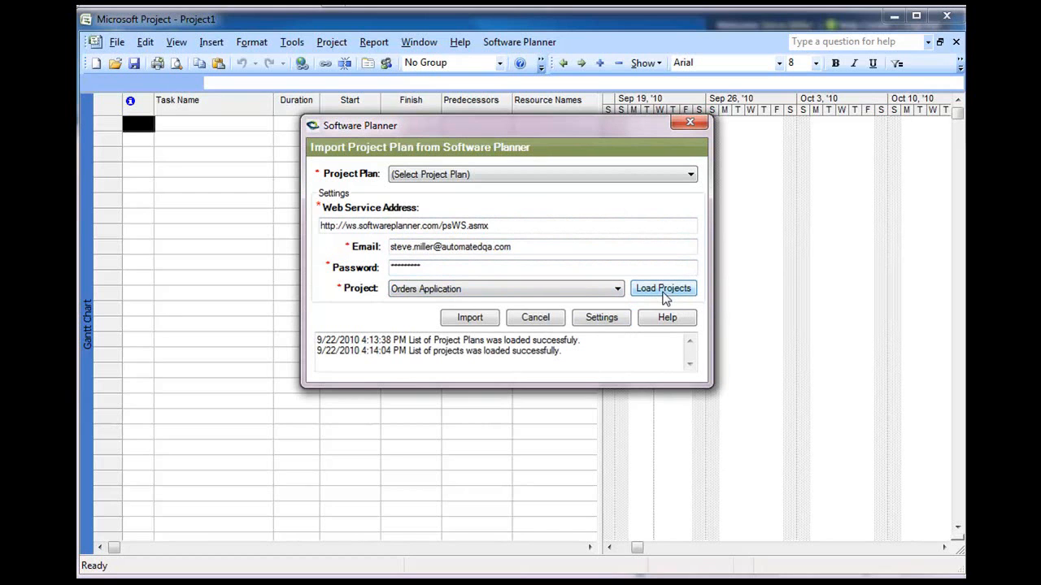
left_click(616, 288)
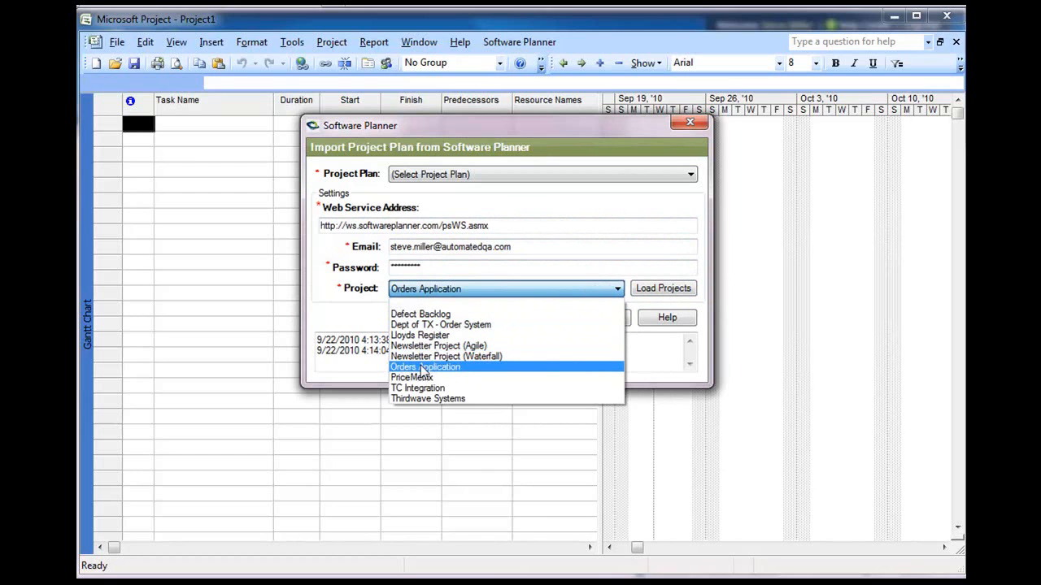
left_click(424, 366)
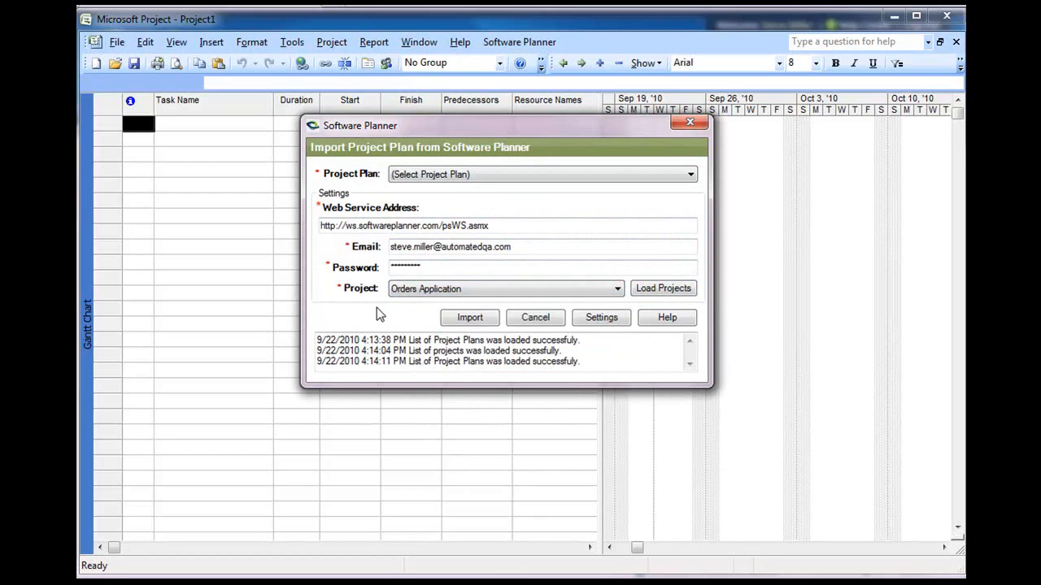
mouse_move(391, 302)
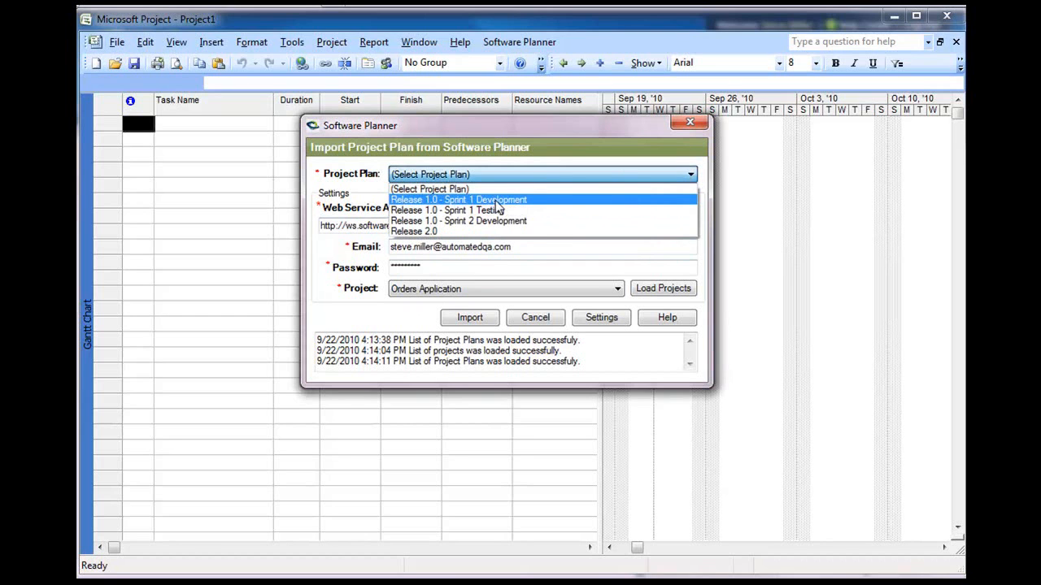
left_click(457, 199)
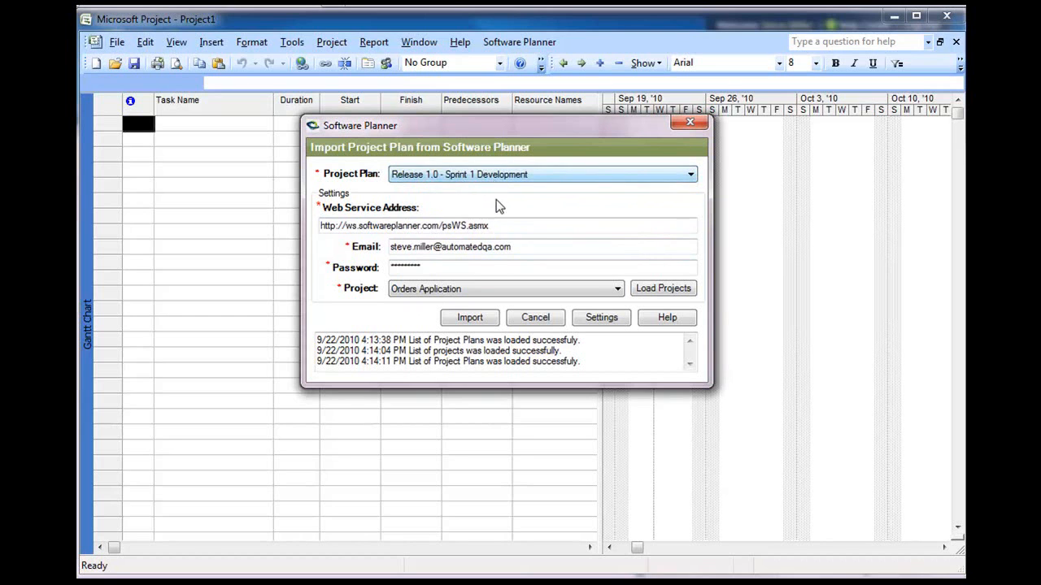
left_click(469, 317)
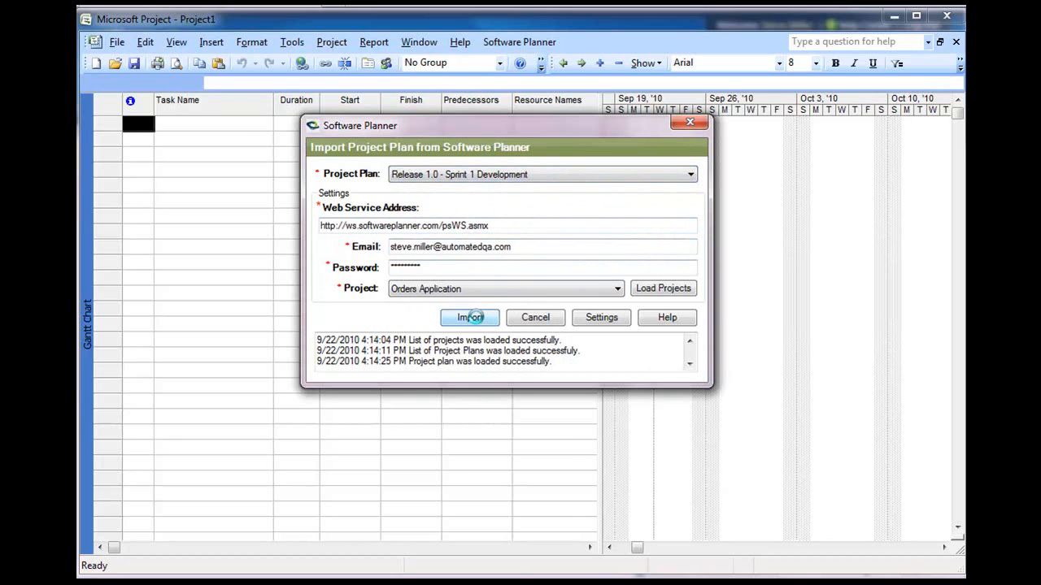
Step: Review the imported tasks with a wider Gantt pane, then start a new empty project
left_click(469, 317)
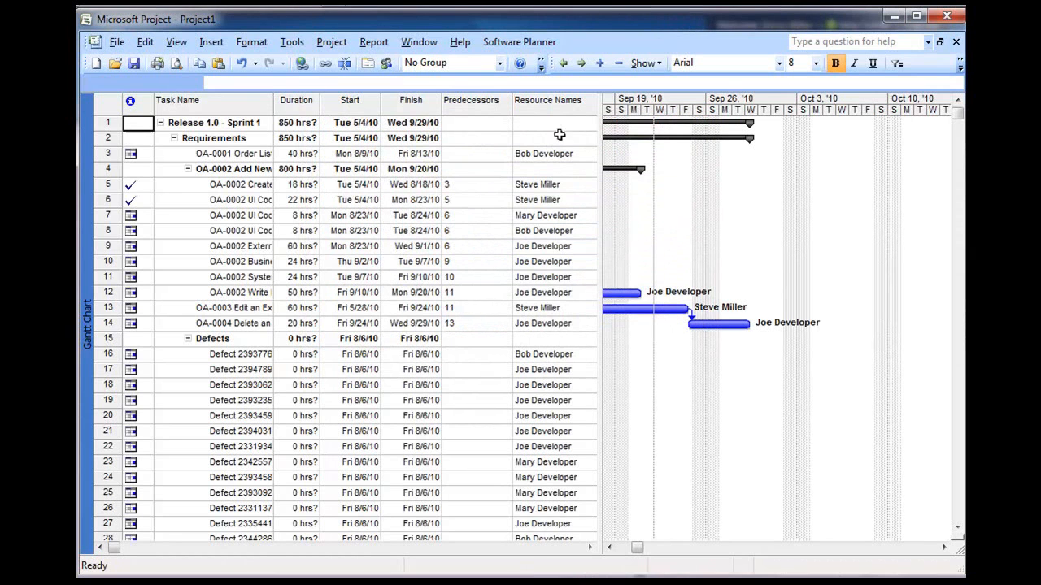
mouse_move(579, 162)
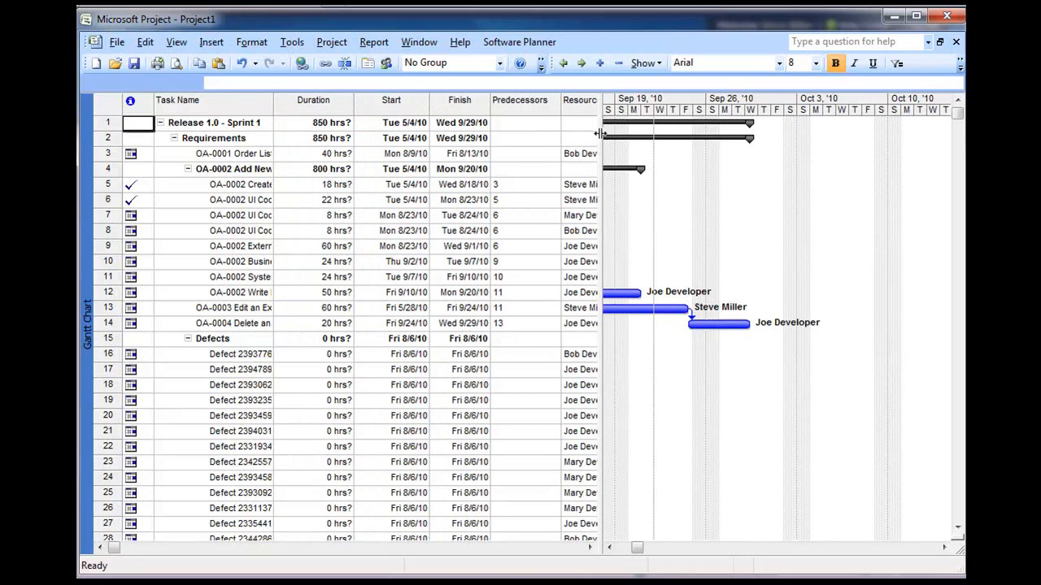
left_click(945, 547)
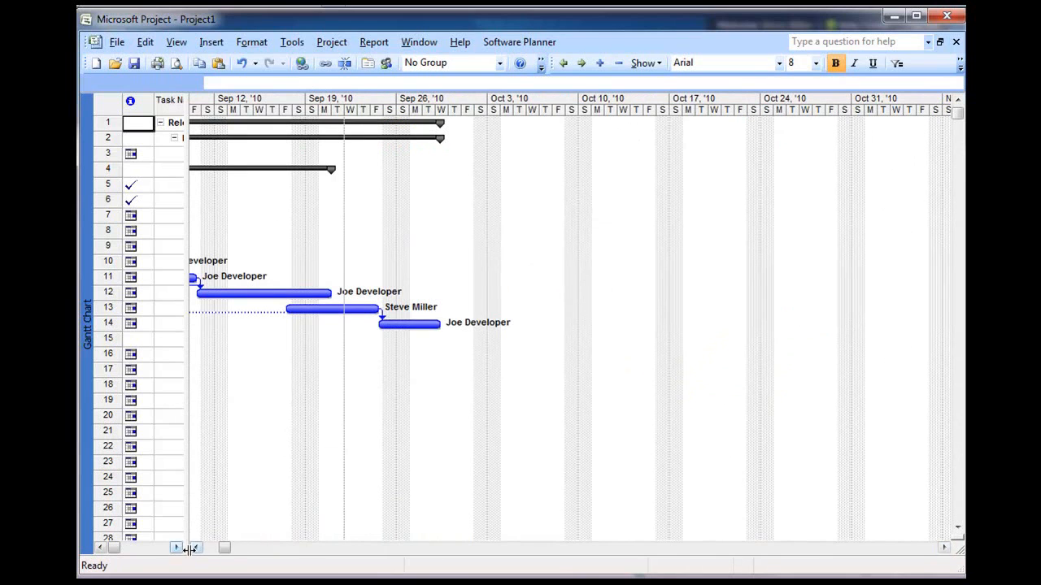
left_click(195, 547)
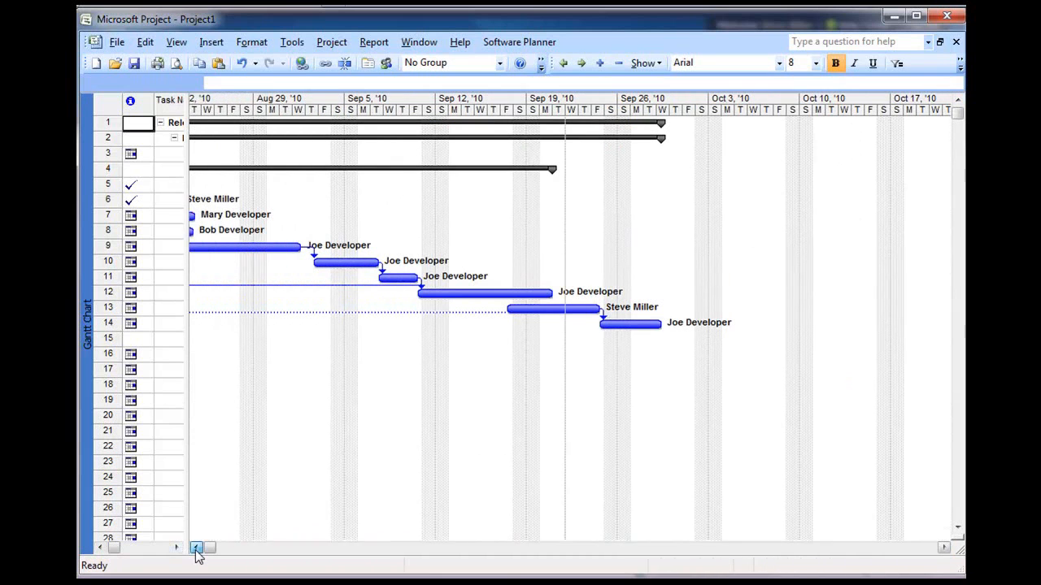
left_click(196, 548)
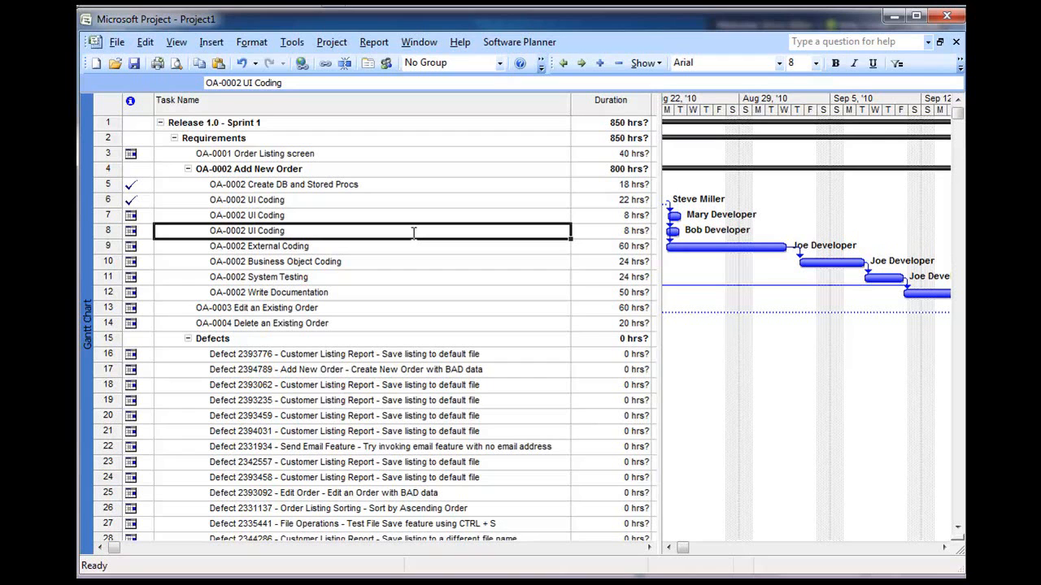
mouse_move(96, 64)
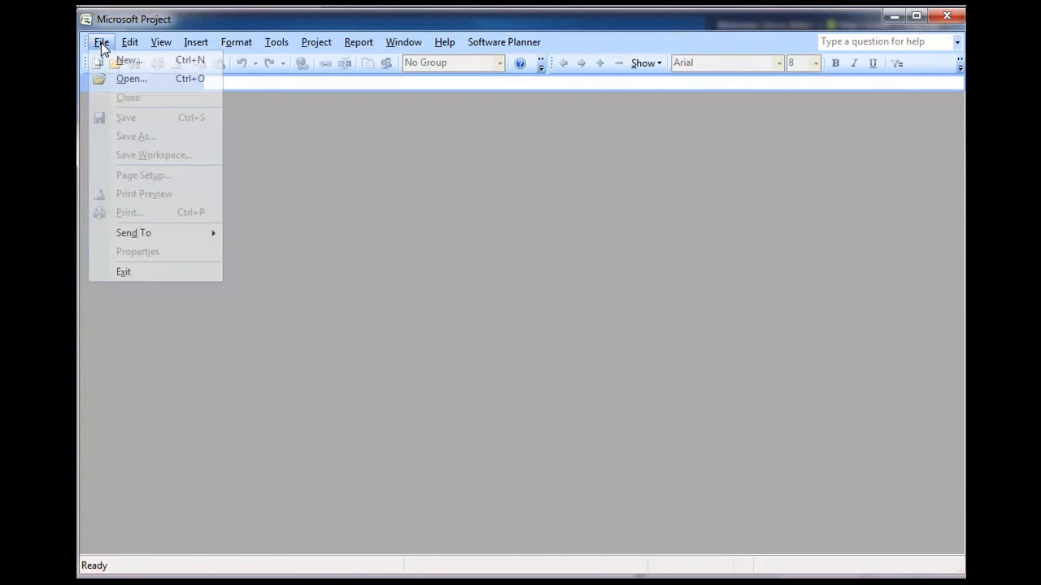
left_click(127, 59)
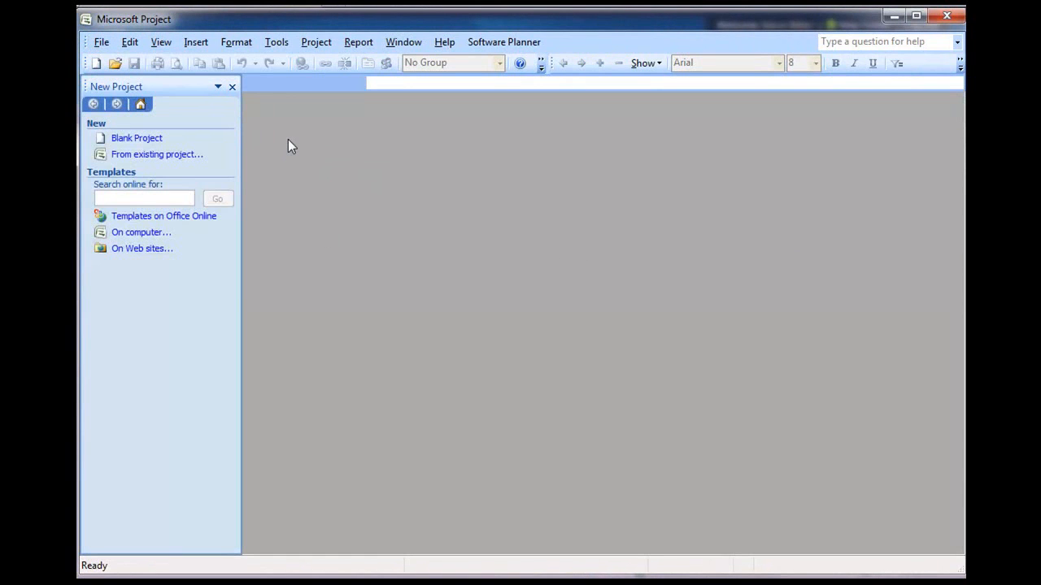
left_click(137, 137)
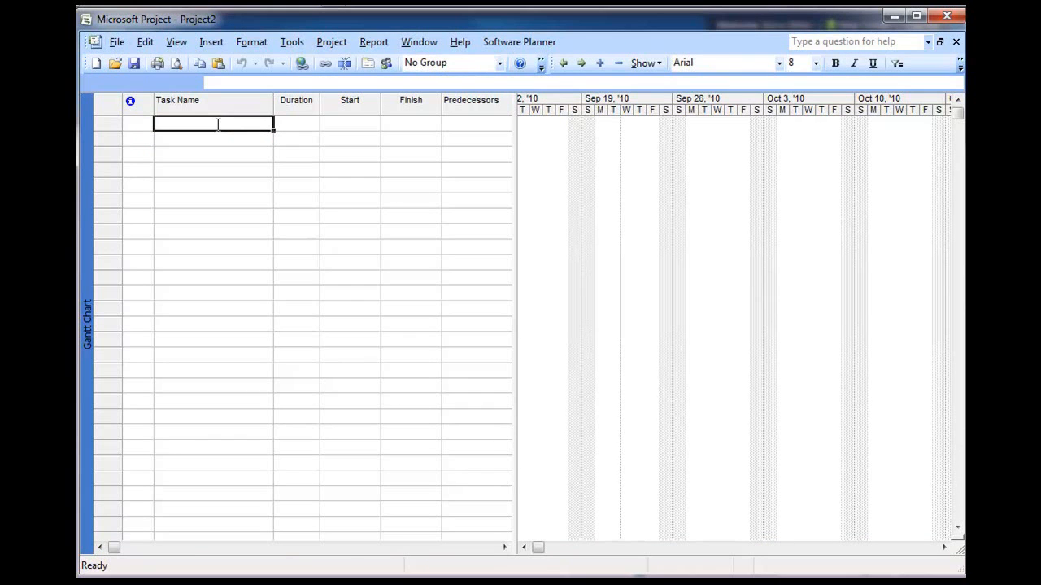
Step: Enter Release 2.0 with subtasks Analysis, Design, Coding and Testing, each assigned SM
type("Release 2.2")
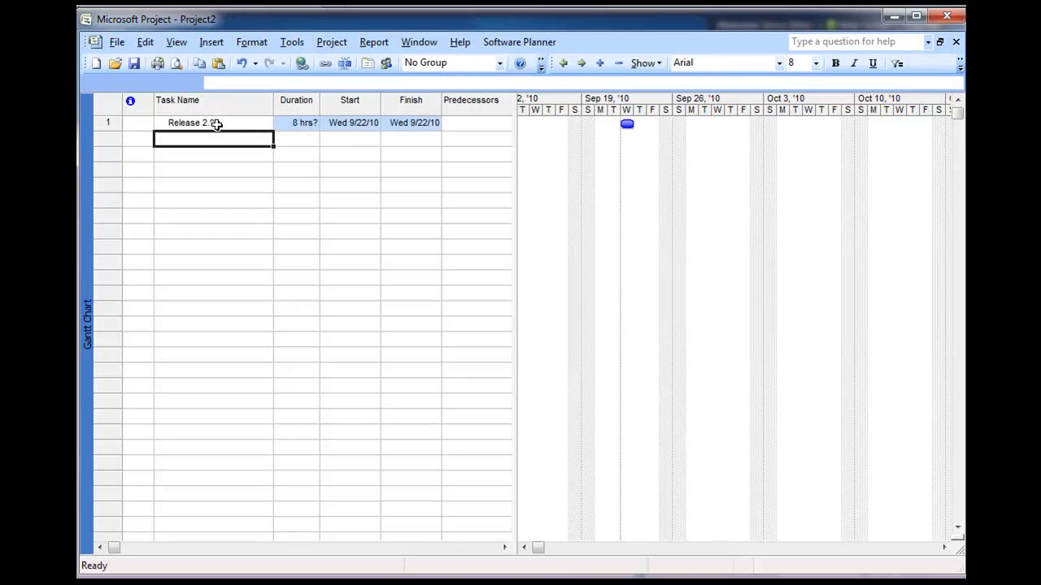
type("Anals")
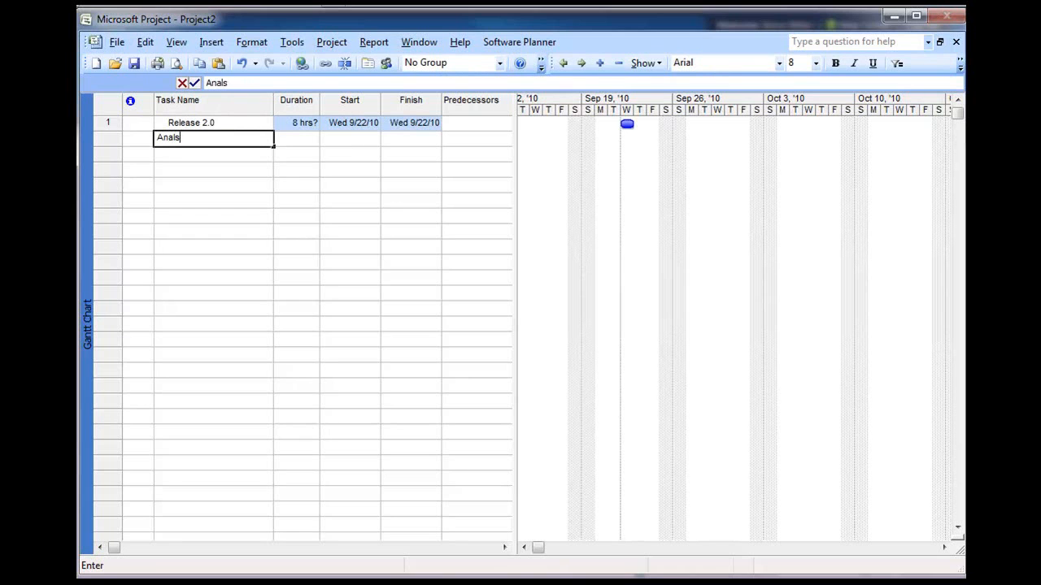
key("Enter")
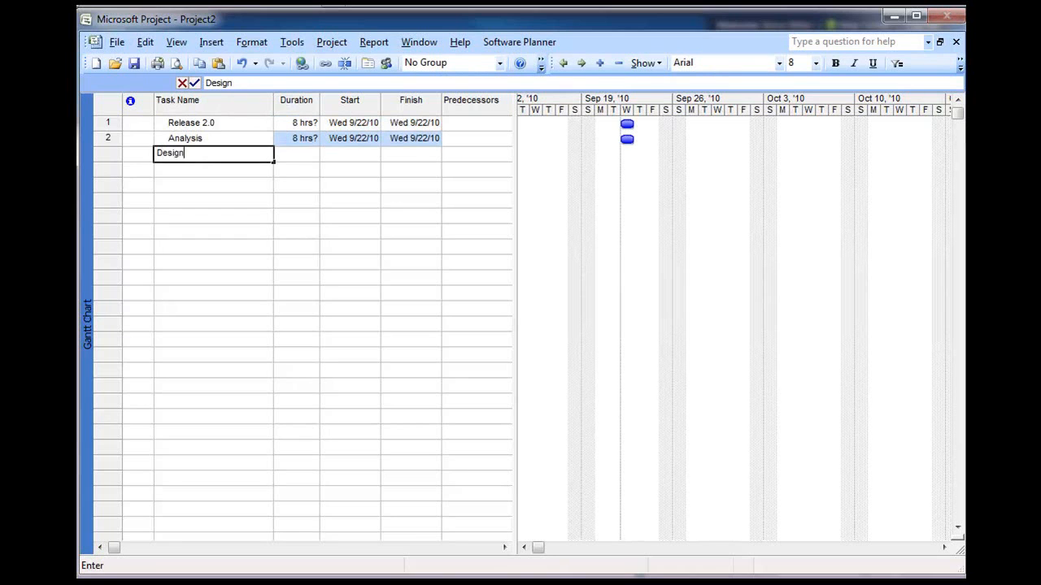
type("Testing")
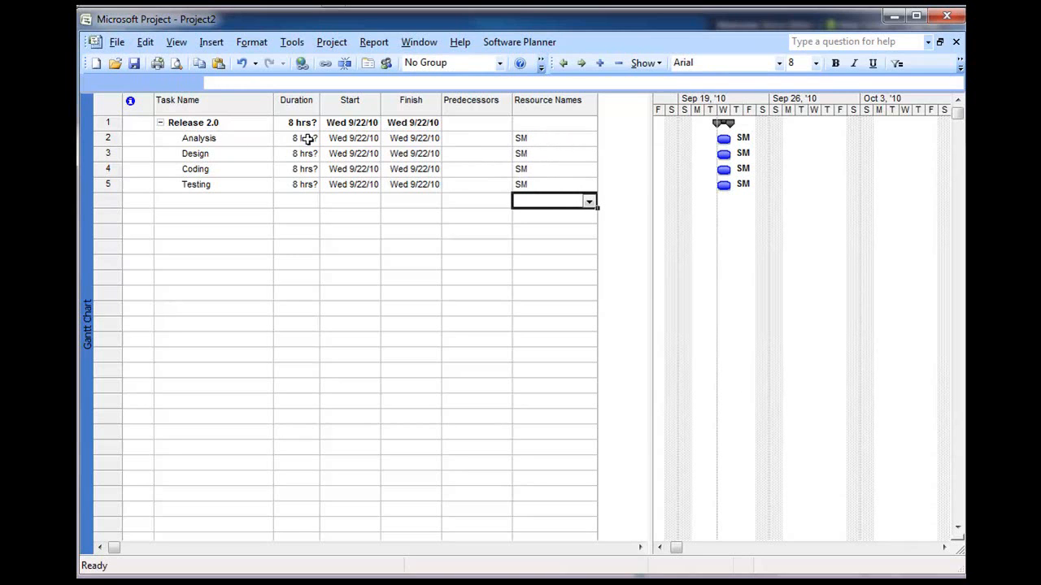
Step: Give the subtasks 16, 24, 24 and 12 hour durations and link them in sequence
type("16")
left_click(296, 169)
type("24")
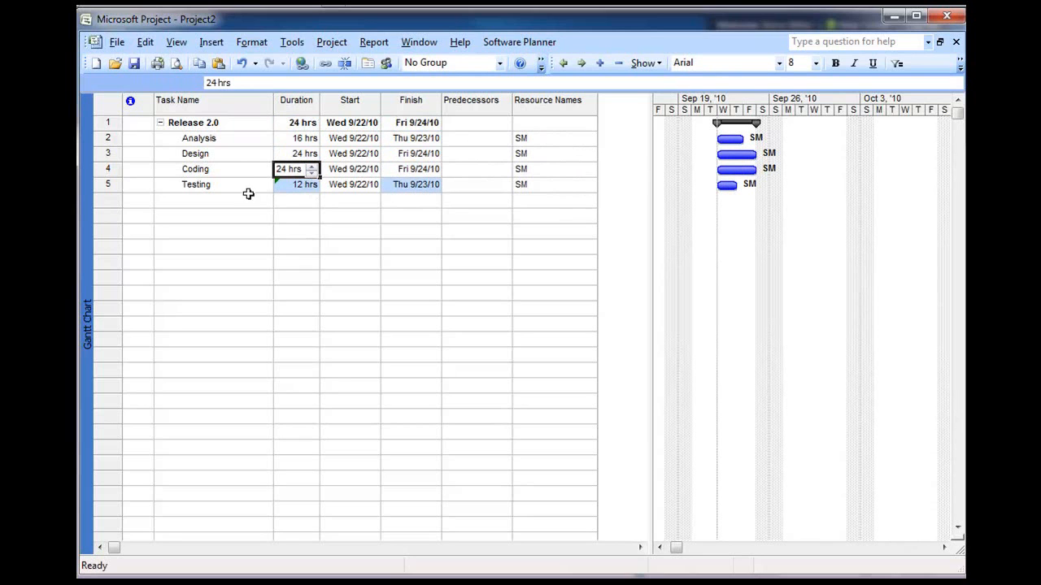
left_click_drag(199, 137, 199, 184)
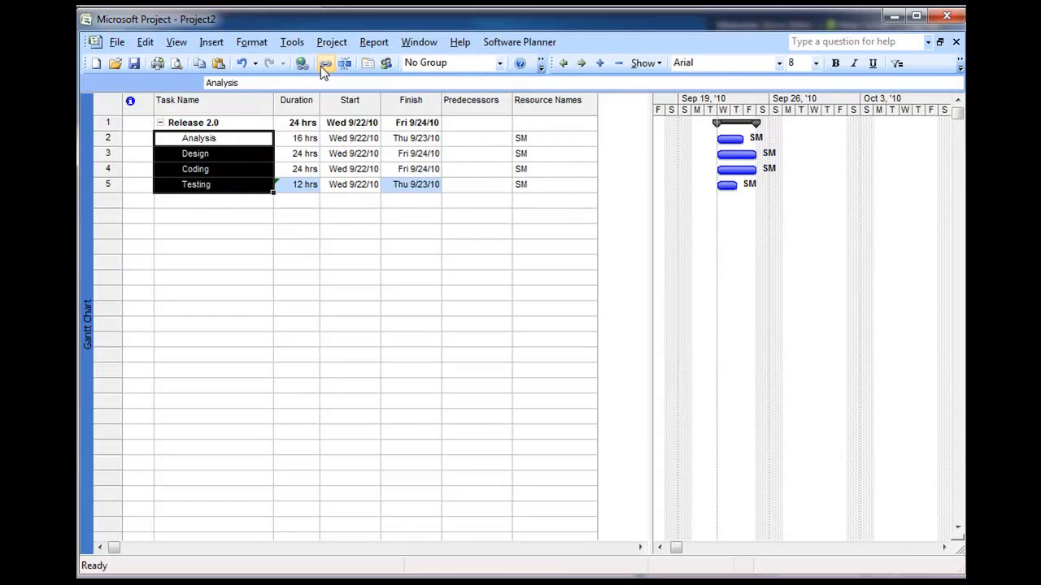
left_click(324, 64)
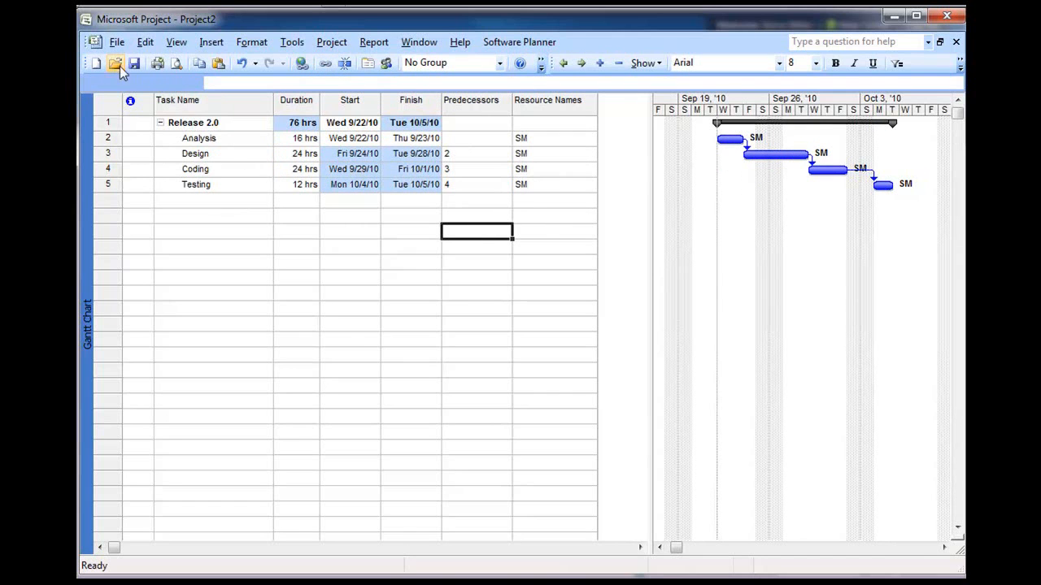
Step: Save the plan with File > Save As under the name Release 2.0.mpp
left_click(116, 42)
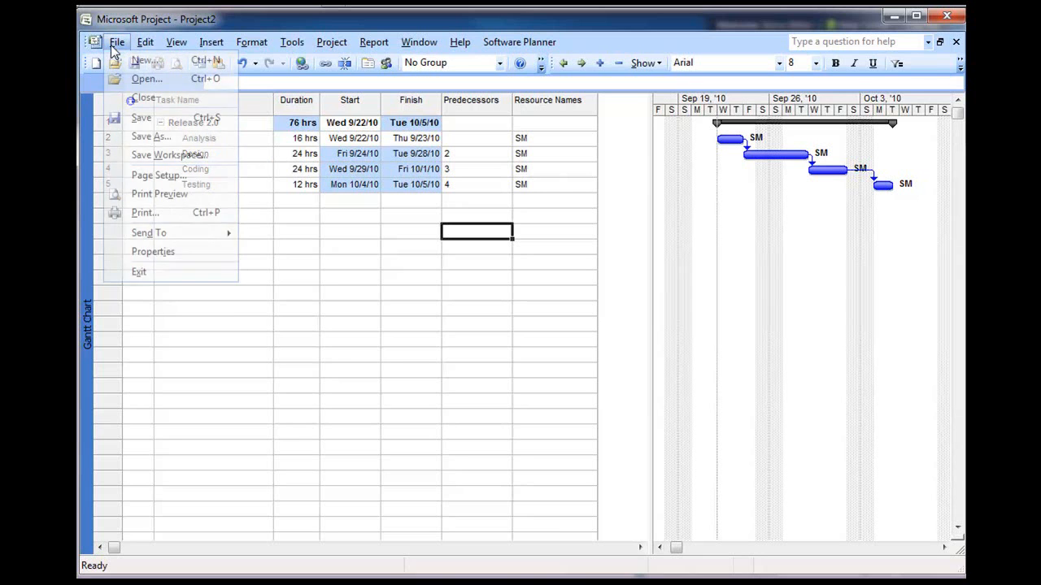
left_click(150, 137)
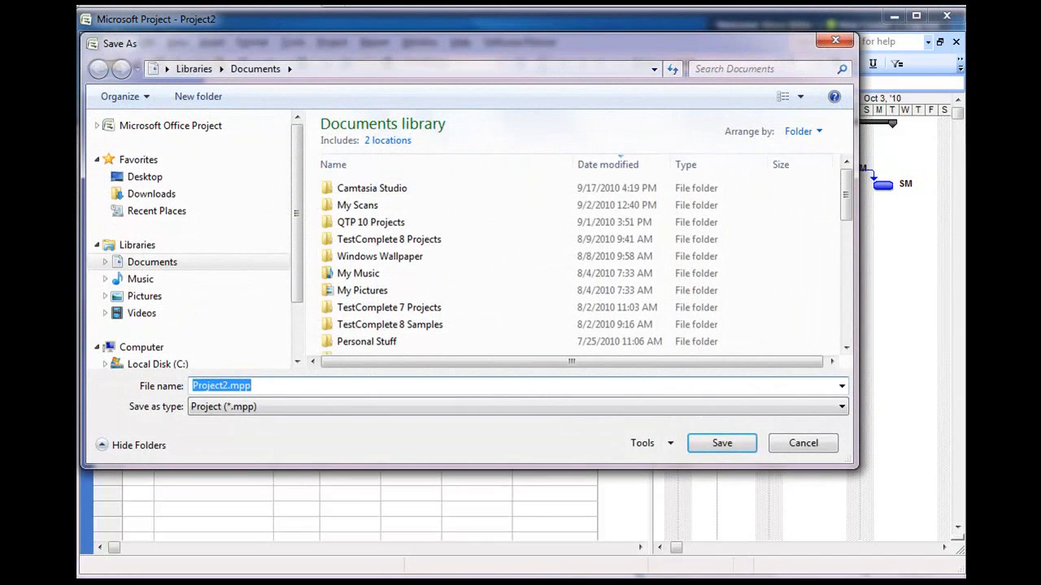
type("Release")
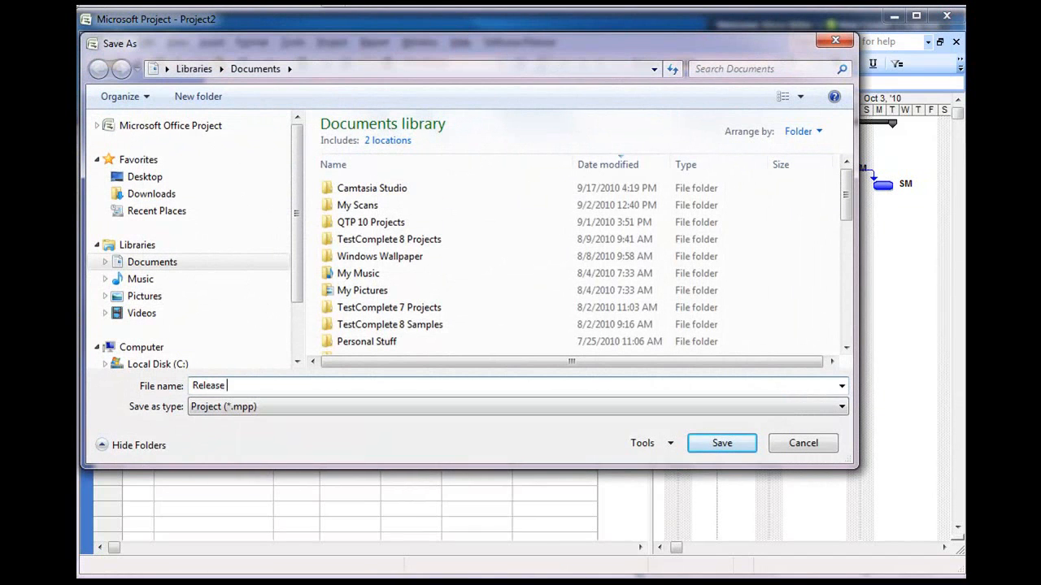
left_click(720, 442)
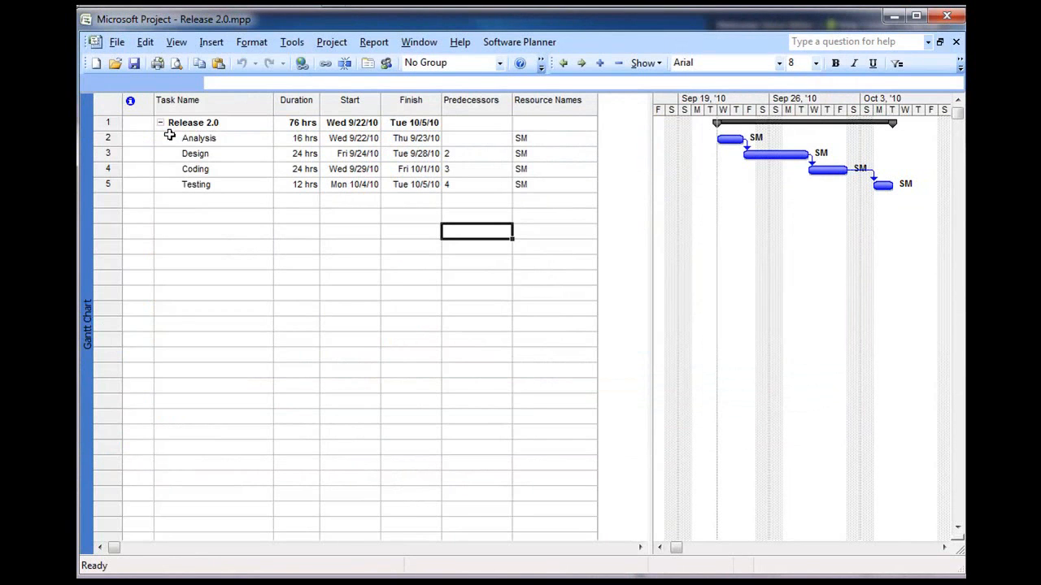
Step: Set up the Software Planner export as plan Release 2.0, with assignee and SM mapped to a person
left_click(519, 41)
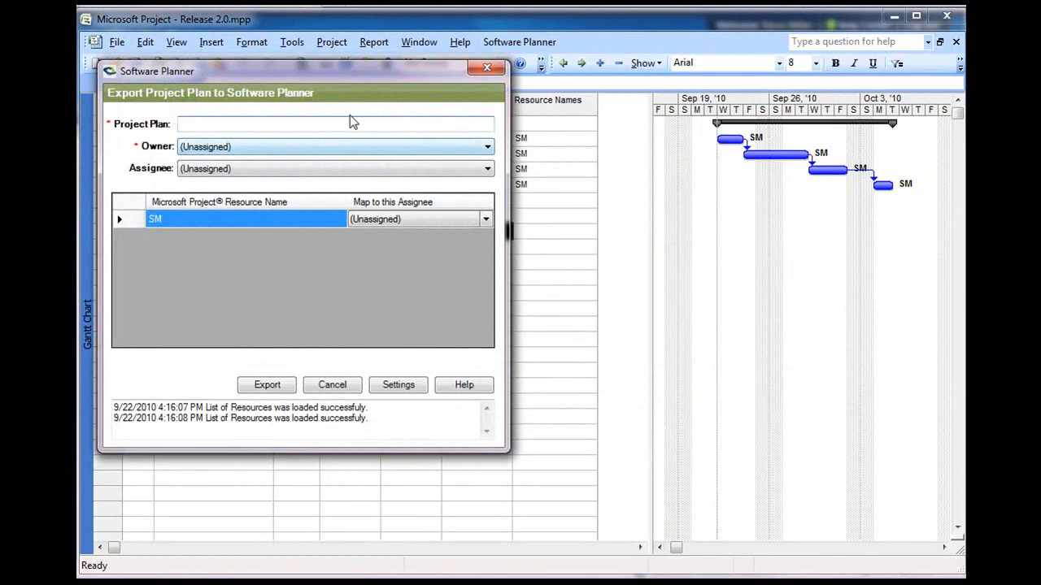
type("Release 2.0")
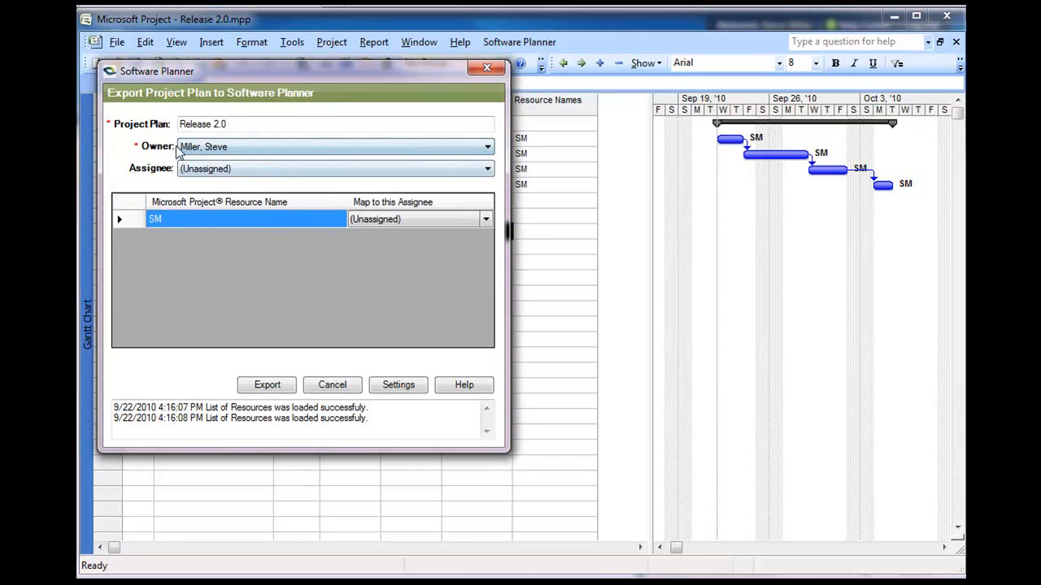
left_click(486, 168)
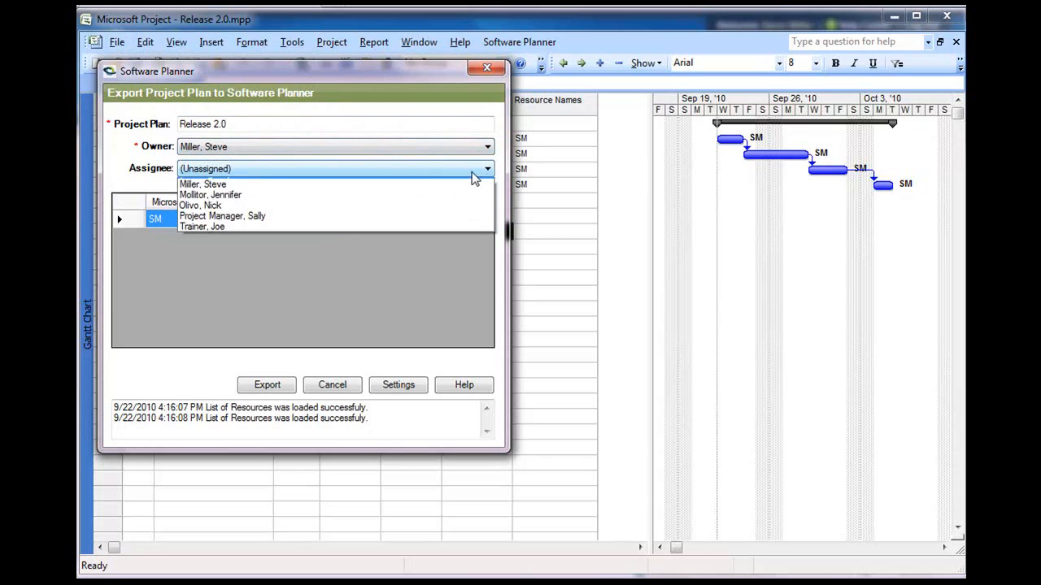
left_click(202, 184)
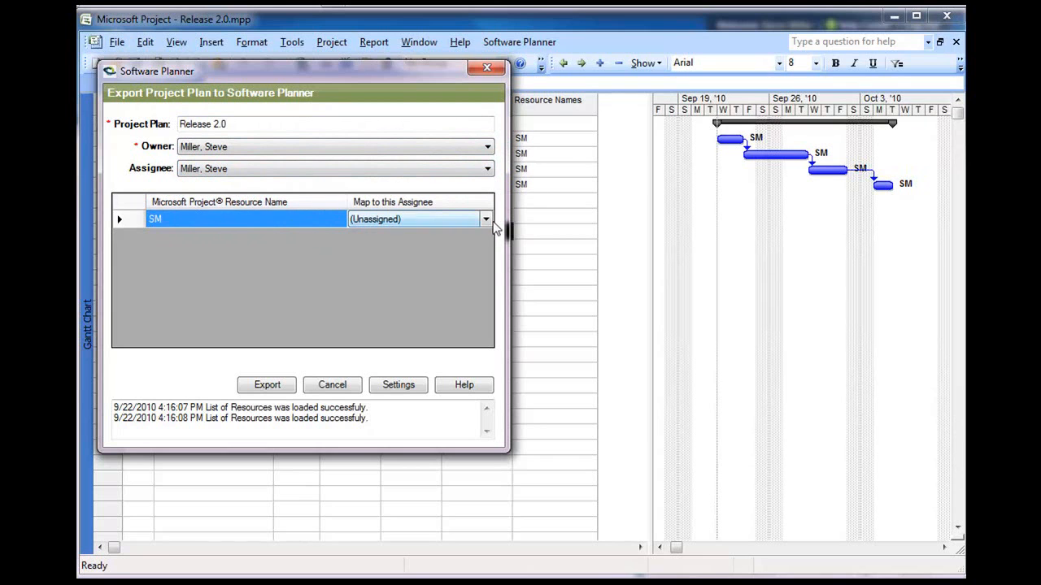
left_click(485, 220)
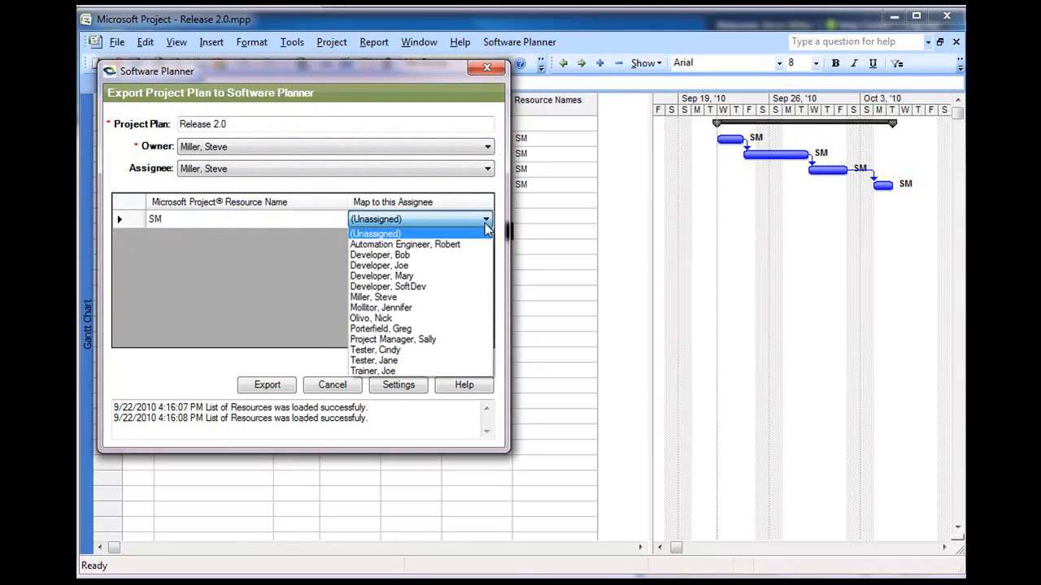
left_click(373, 297)
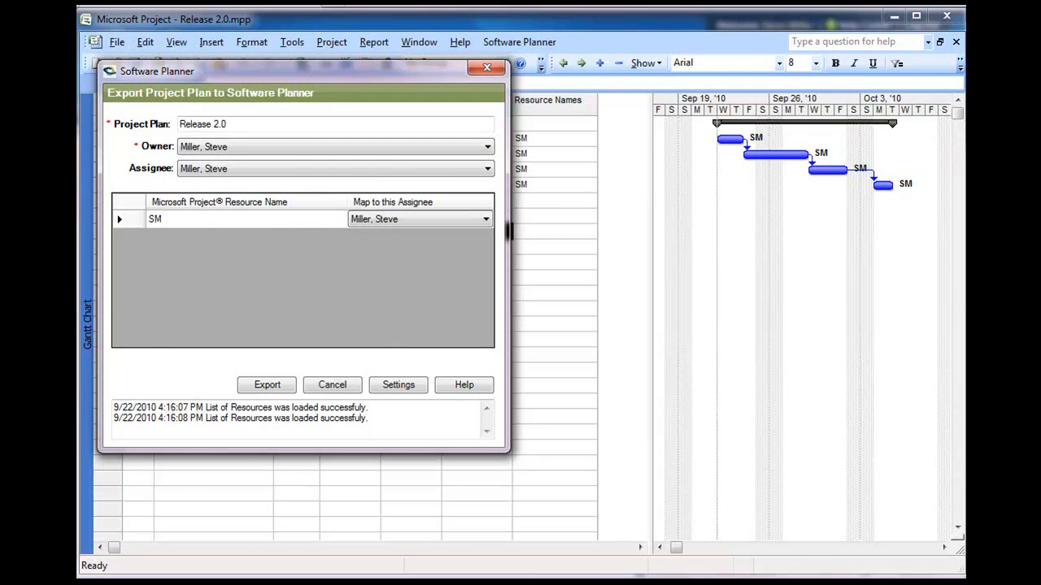
left_click(267, 384)
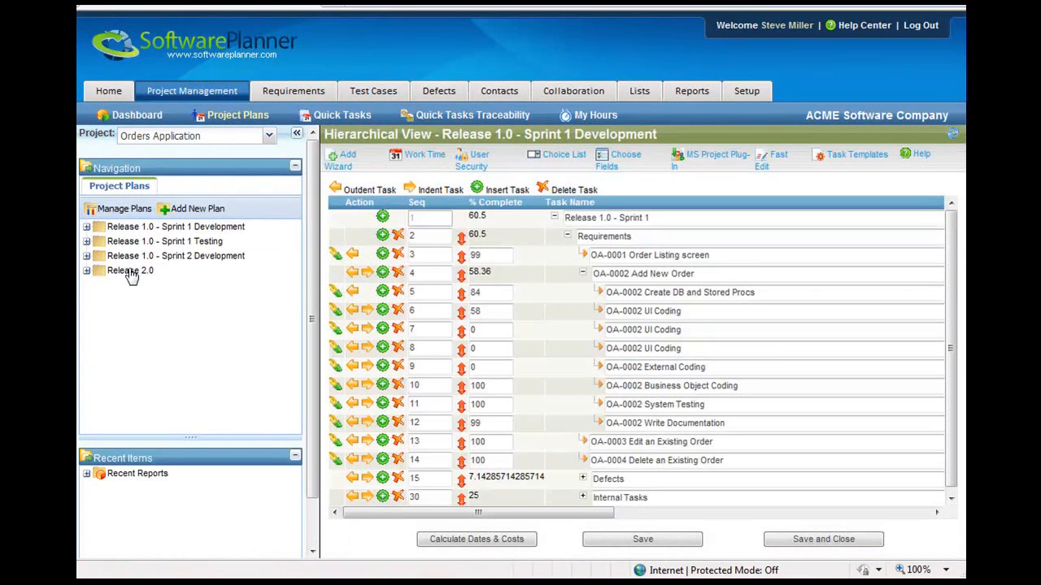
Step: Delete the existing Release 2.0 plan record from Software Planner's Project Plans
left_click(130, 269)
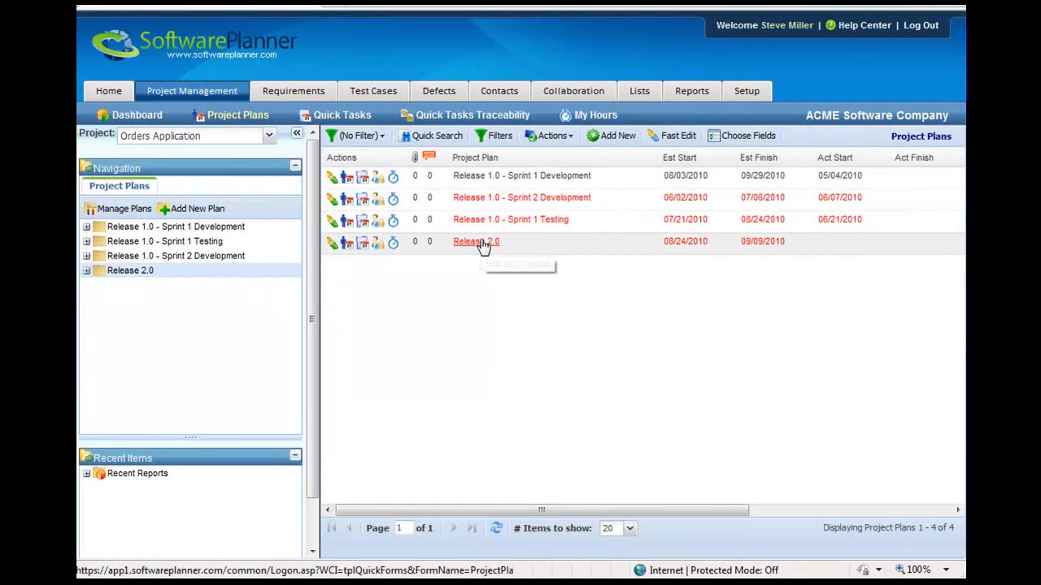
left_click(476, 241)
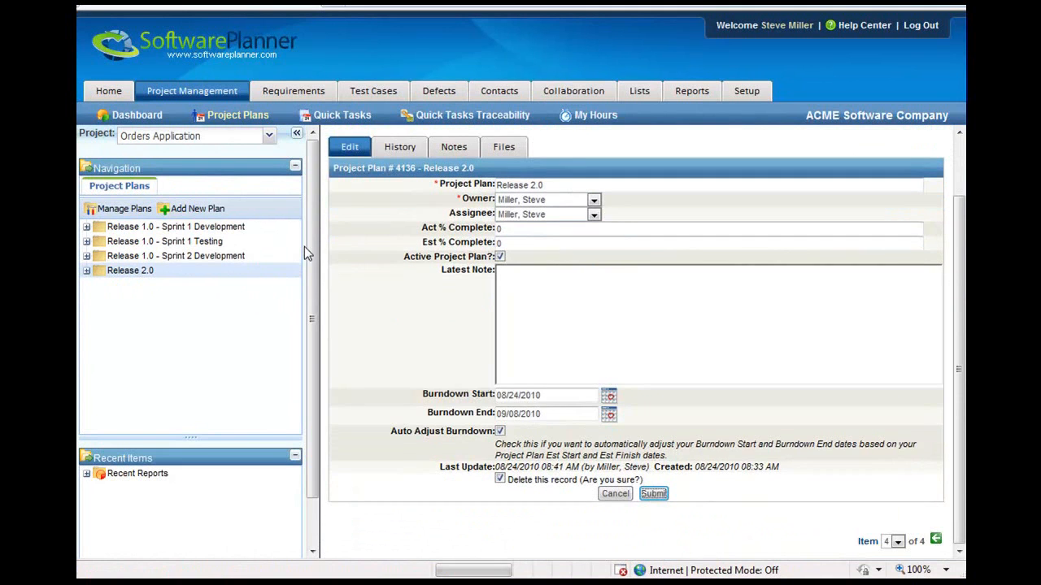
left_click(653, 494)
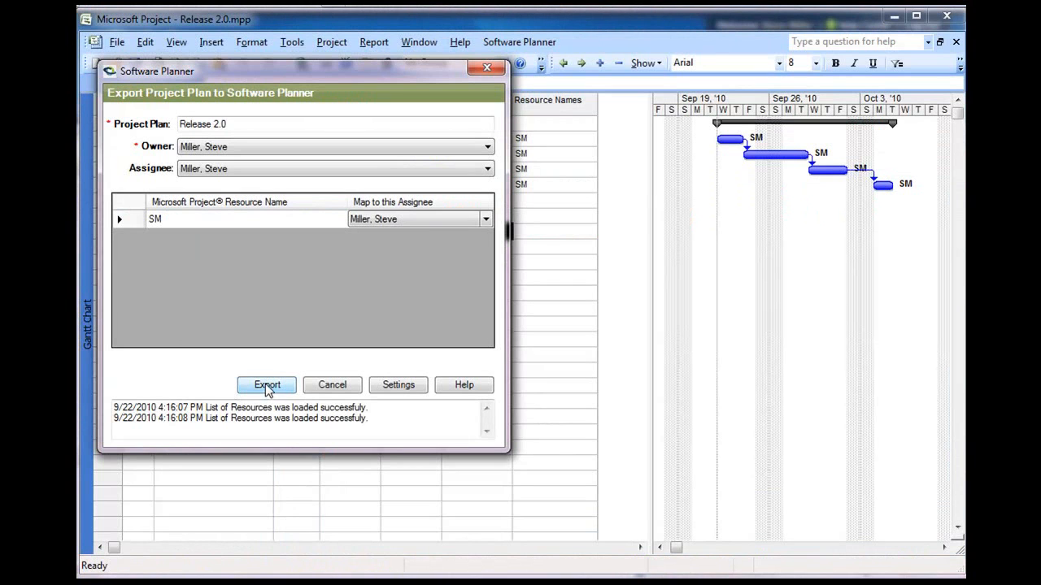
Step: Export Release 2.0, creating new Software Planner project plan Id 4313
left_click(266, 384)
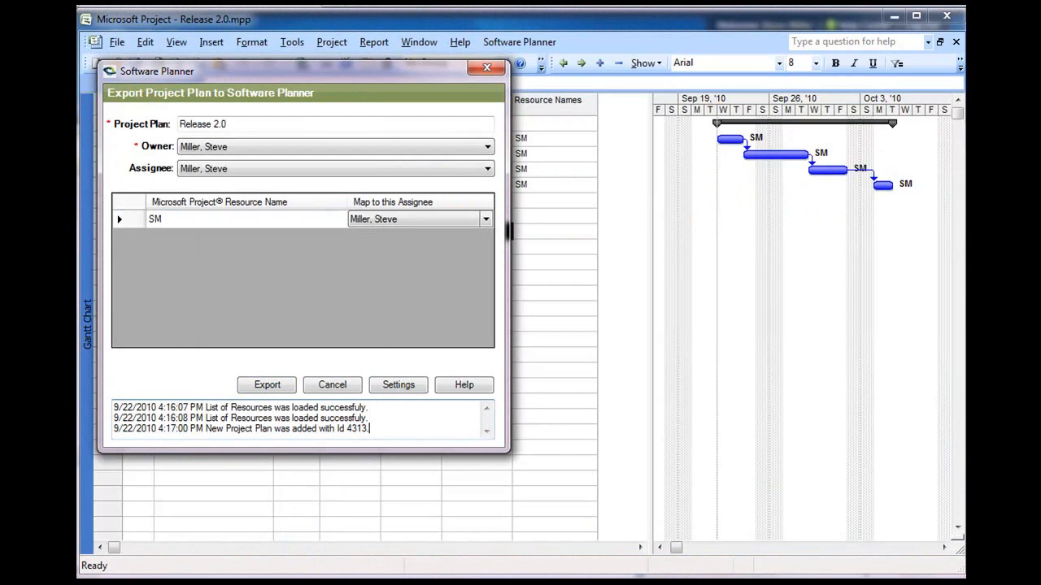
Step: In Software Planner, refresh Project Plans and open Release 2.0's hierarchy: Analysis, Design, Coding, Testing (76 hours)
left_click(267, 385)
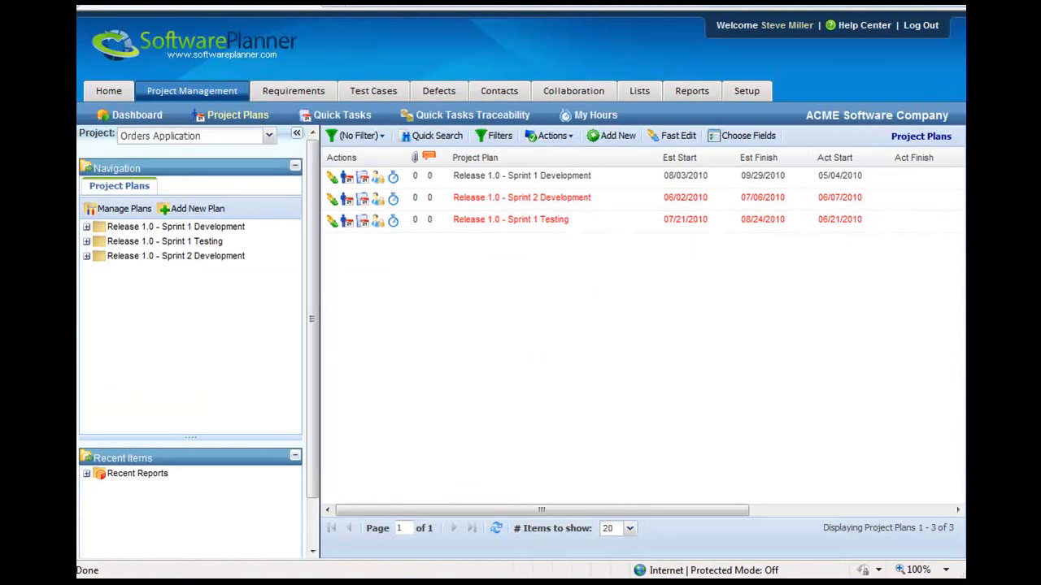
left_click(237, 115)
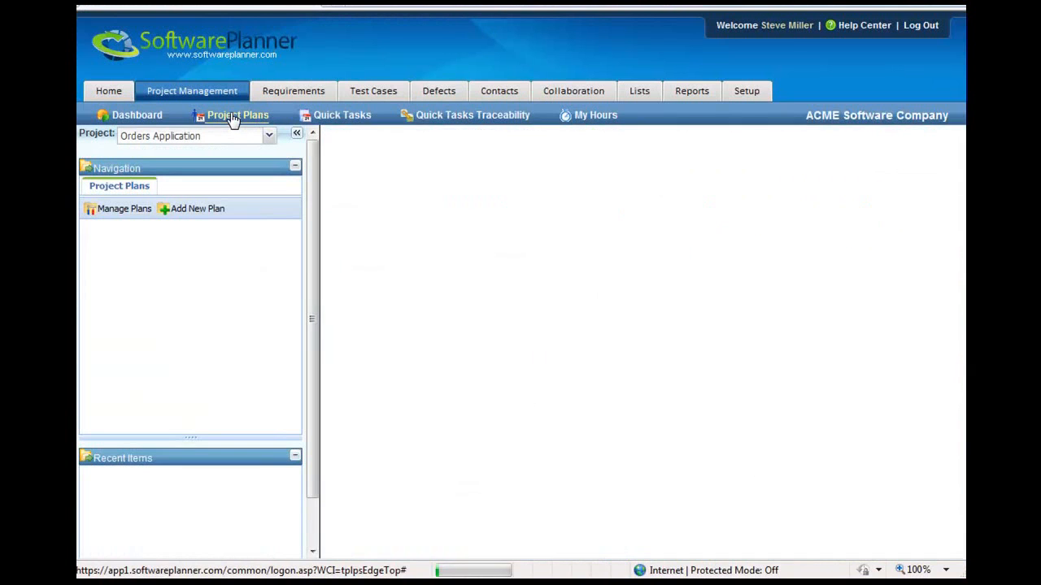
left_click(237, 115)
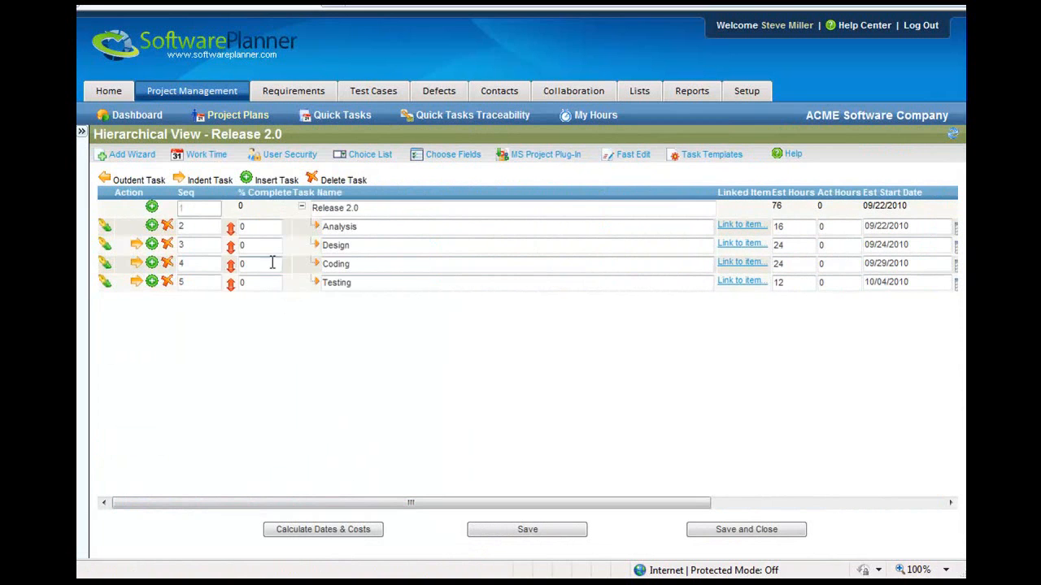
mouse_move(248, 355)
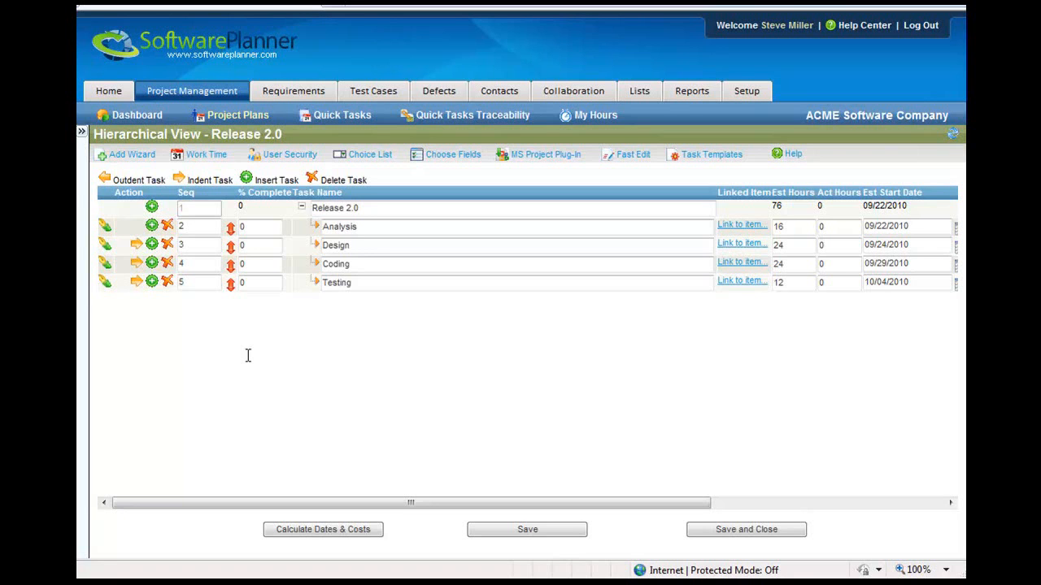
mouse_move(249, 361)
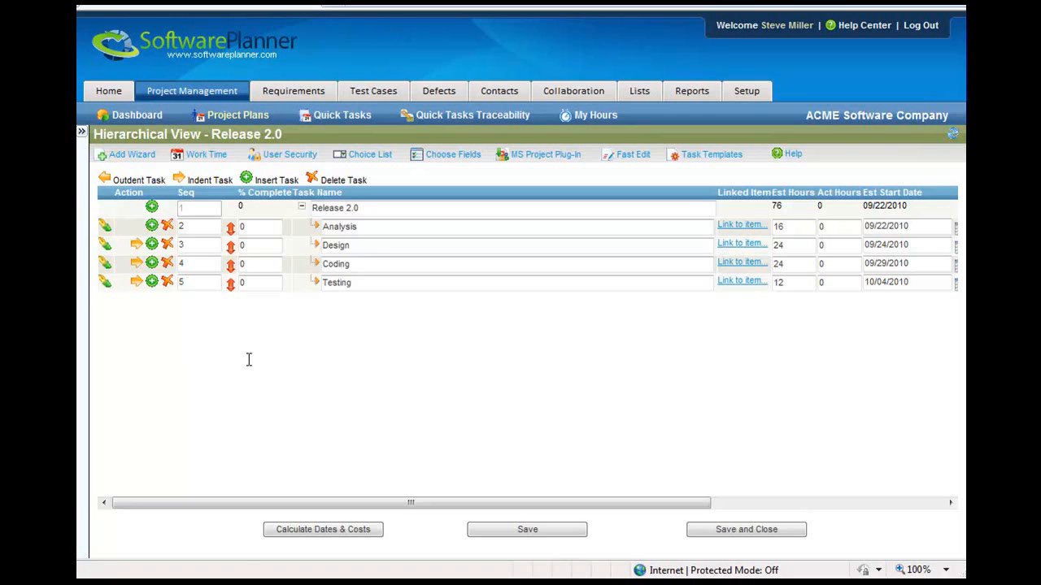